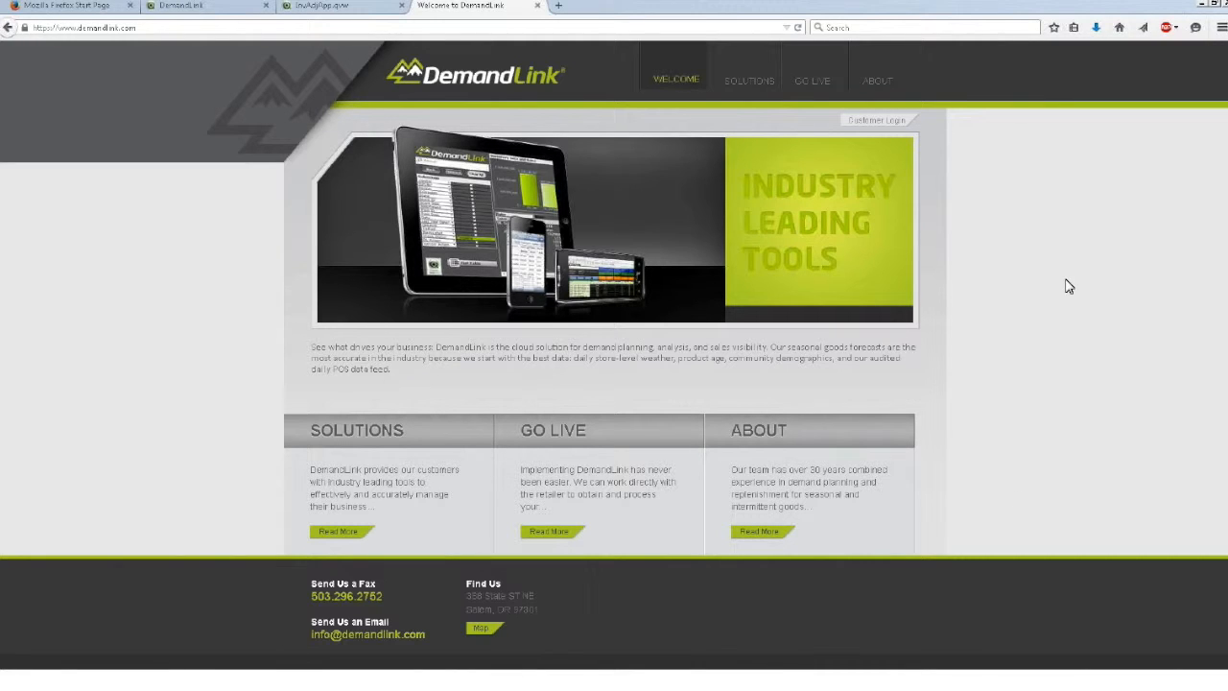
{"action": "mouse_move", "coordinate": [1082, 280]}
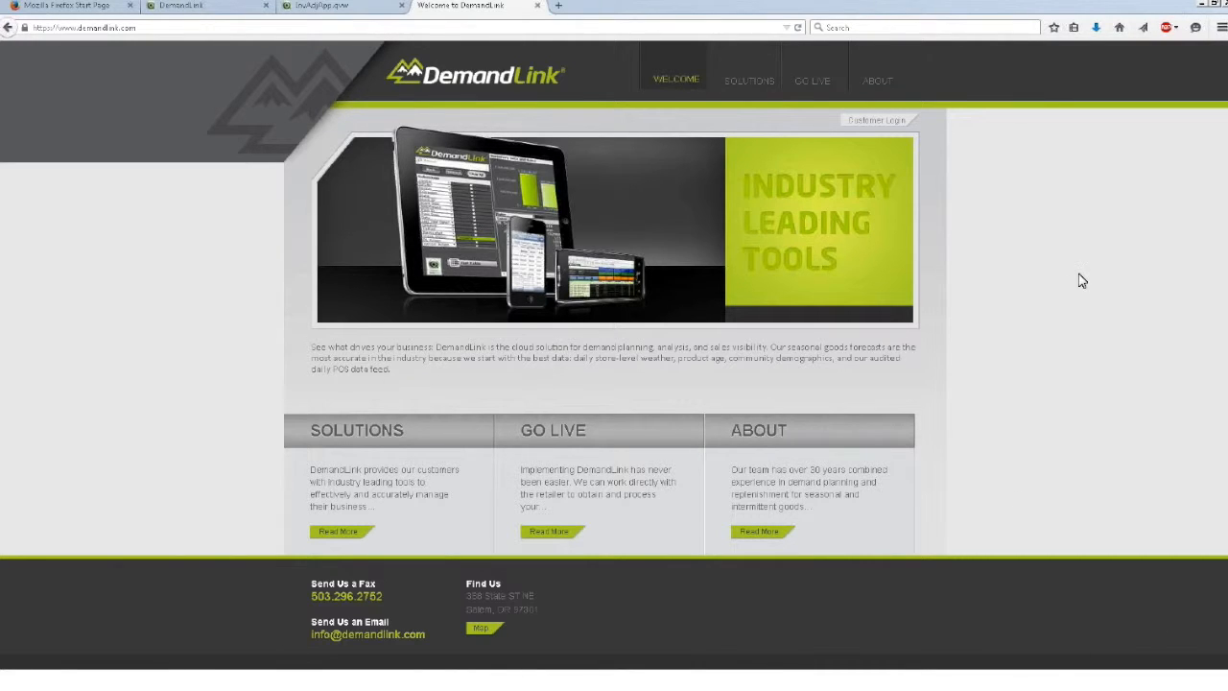
{"action": "mouse_move", "coordinate": [1070, 283]}
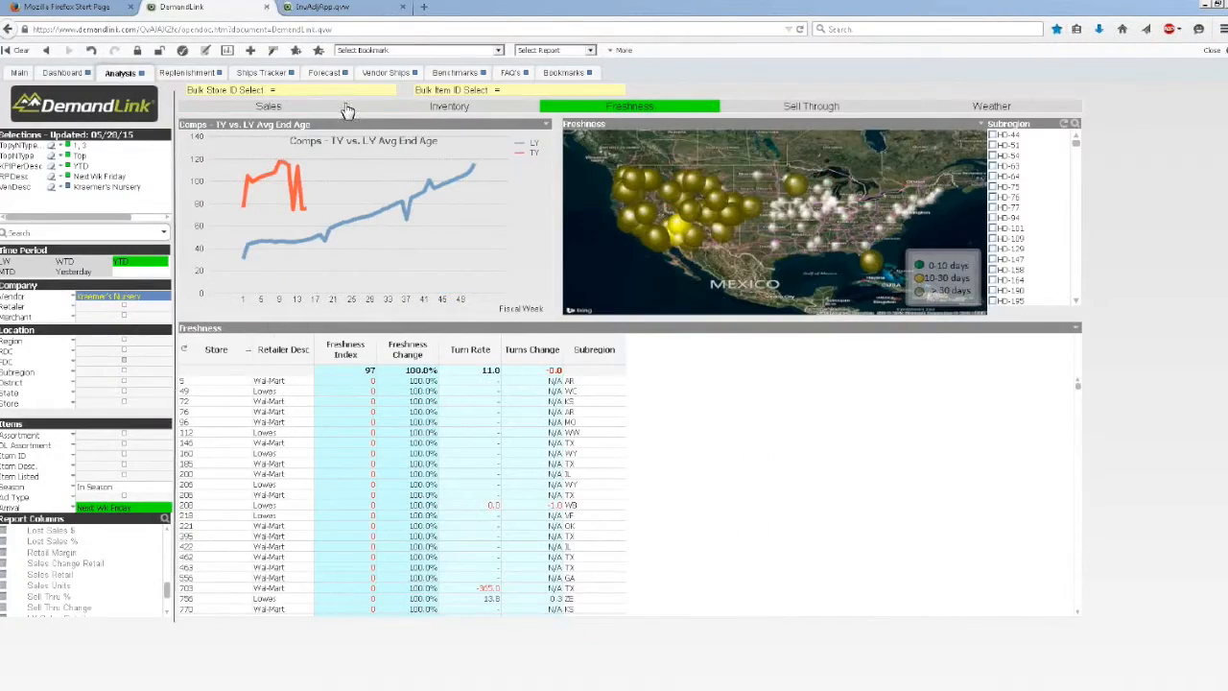
View the start page and the retail sales summary dashboard, then return to the DemandLink welcome site
{"action": "left_click", "coordinate": [323, 73]}
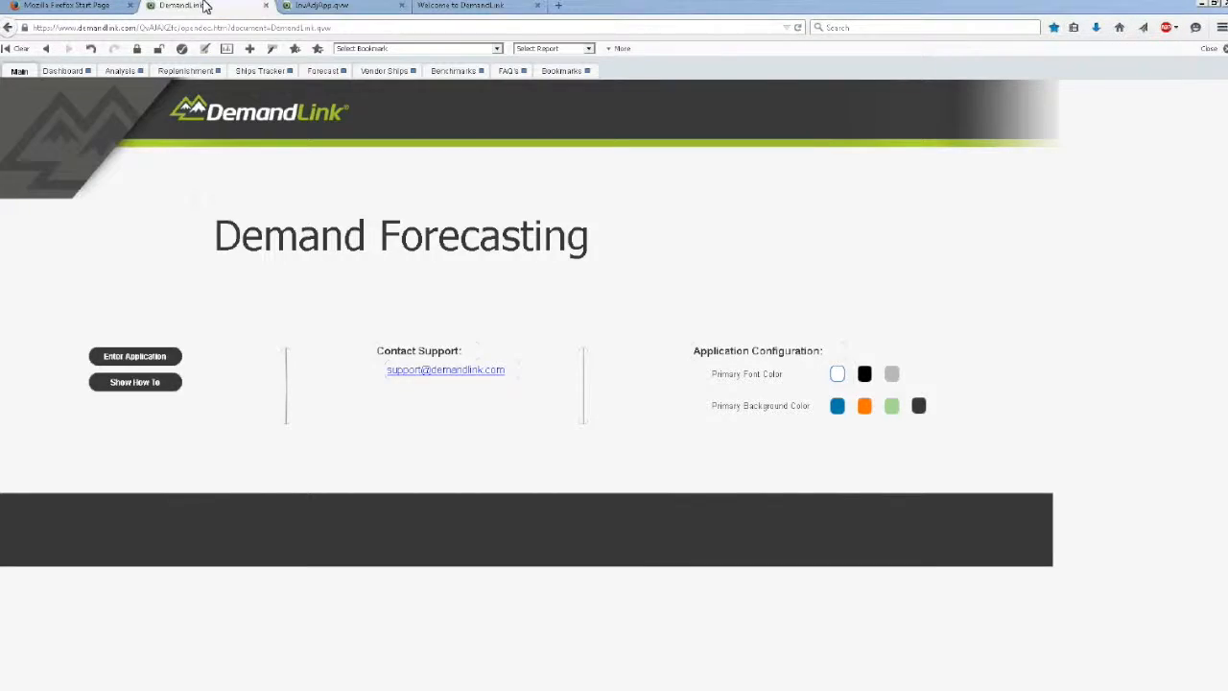
{"action": "left_click", "coordinate": [61, 69]}
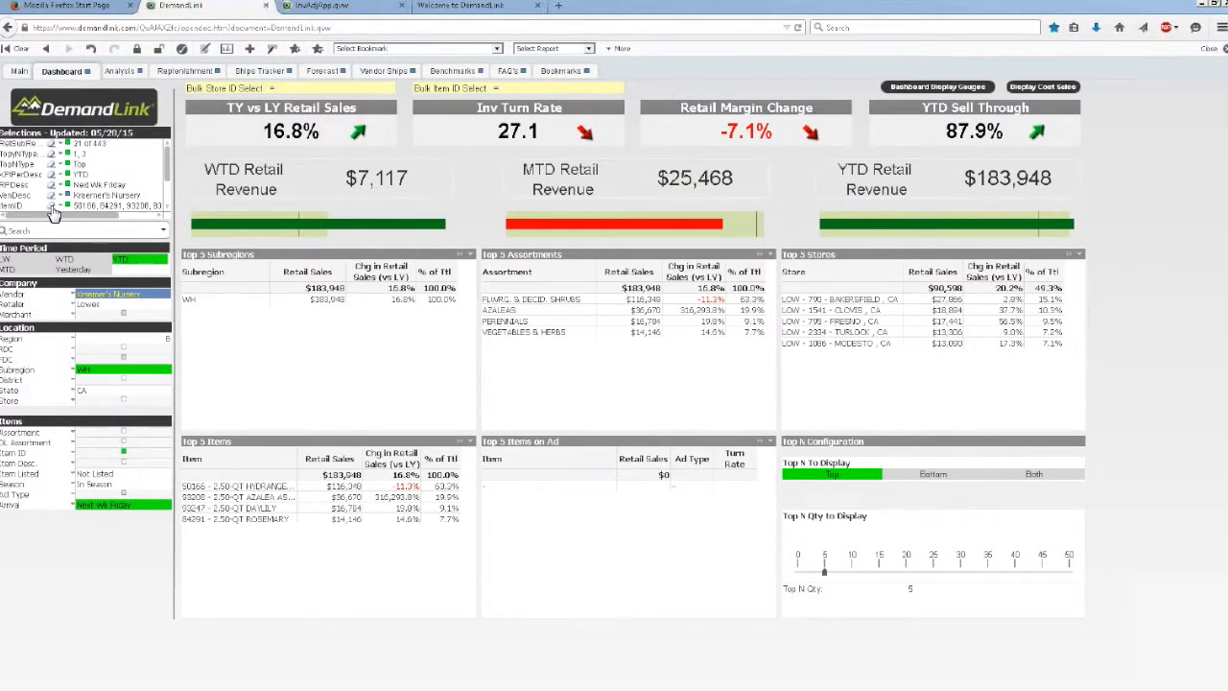
{"action": "left_click", "coordinate": [470, 6]}
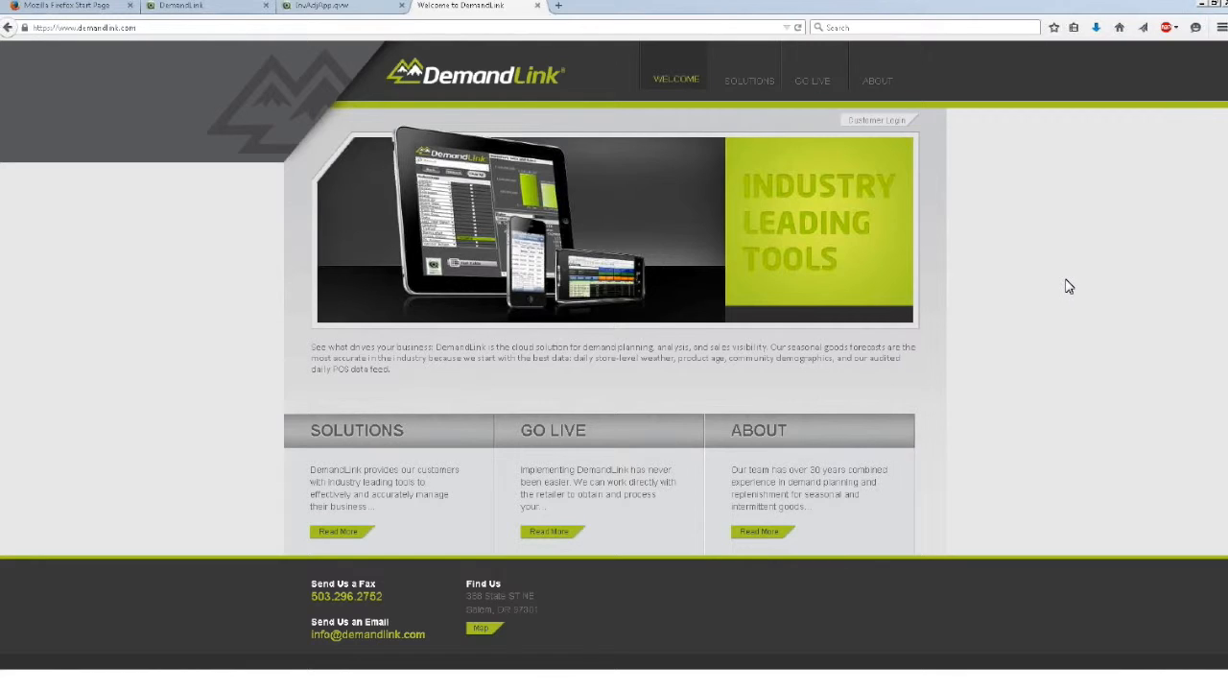
{"action": "mouse_move", "coordinate": [1043, 339]}
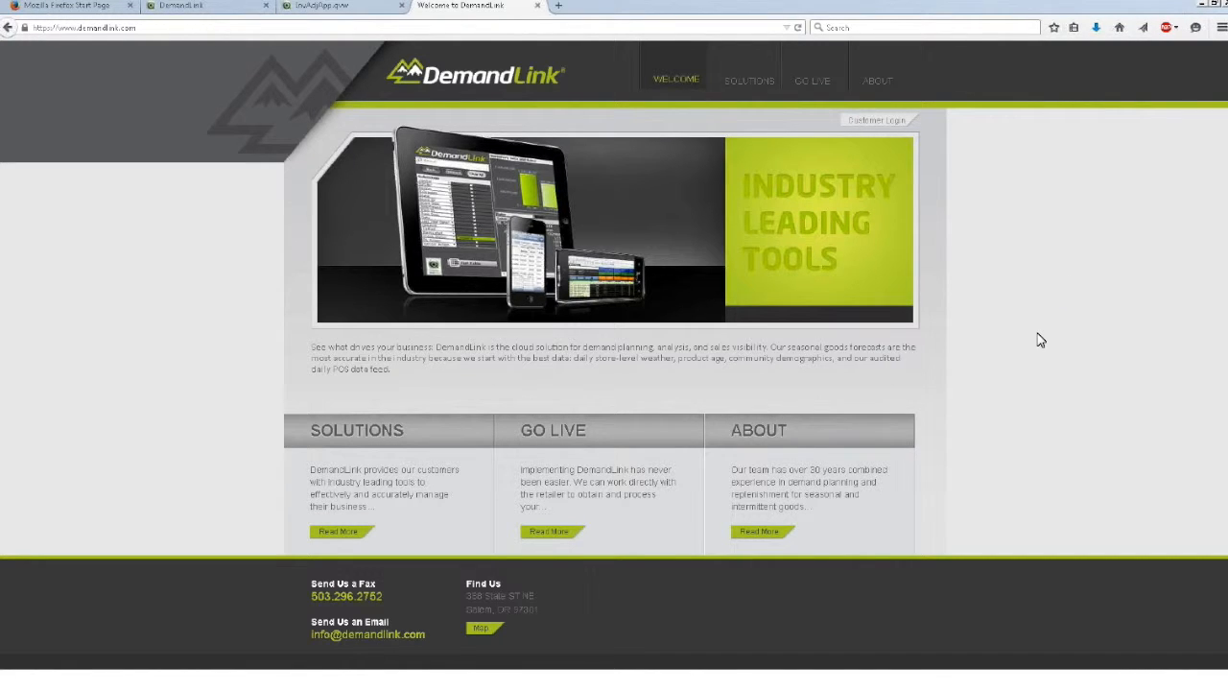
Show the inventory adjustment dashboard, then the sales analysis with trend chart, store map and table
{"action": "left_click", "coordinate": [341, 5]}
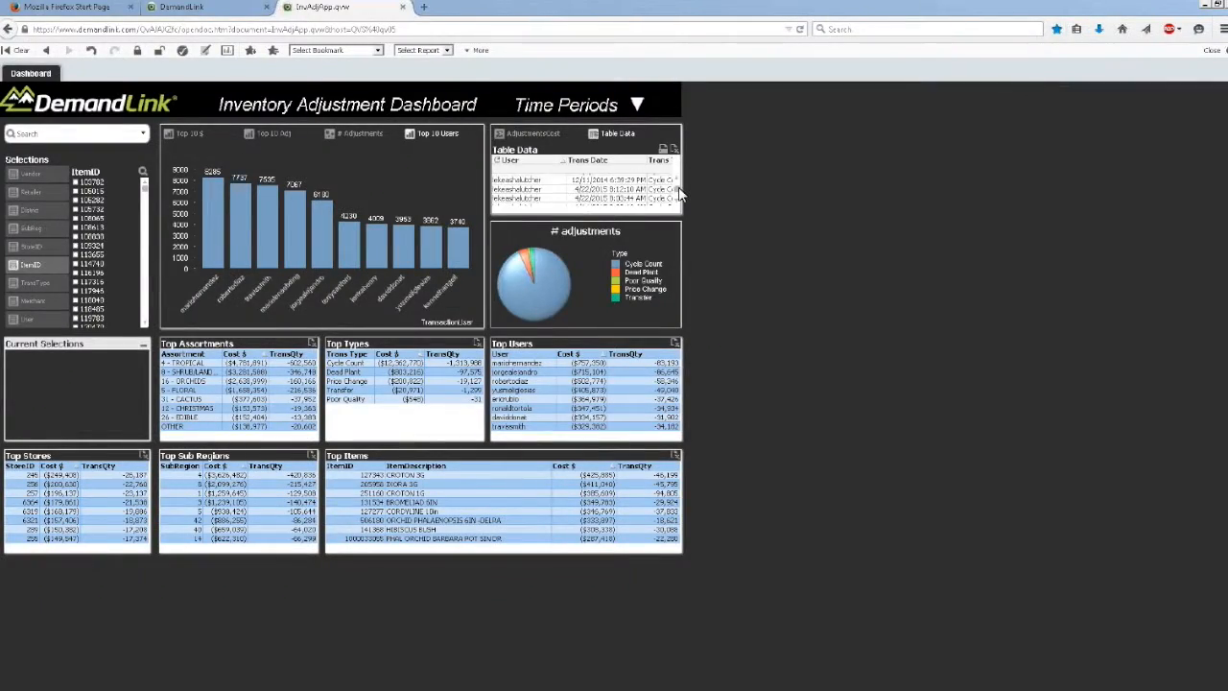
{"action": "mouse_move", "coordinate": [641, 152]}
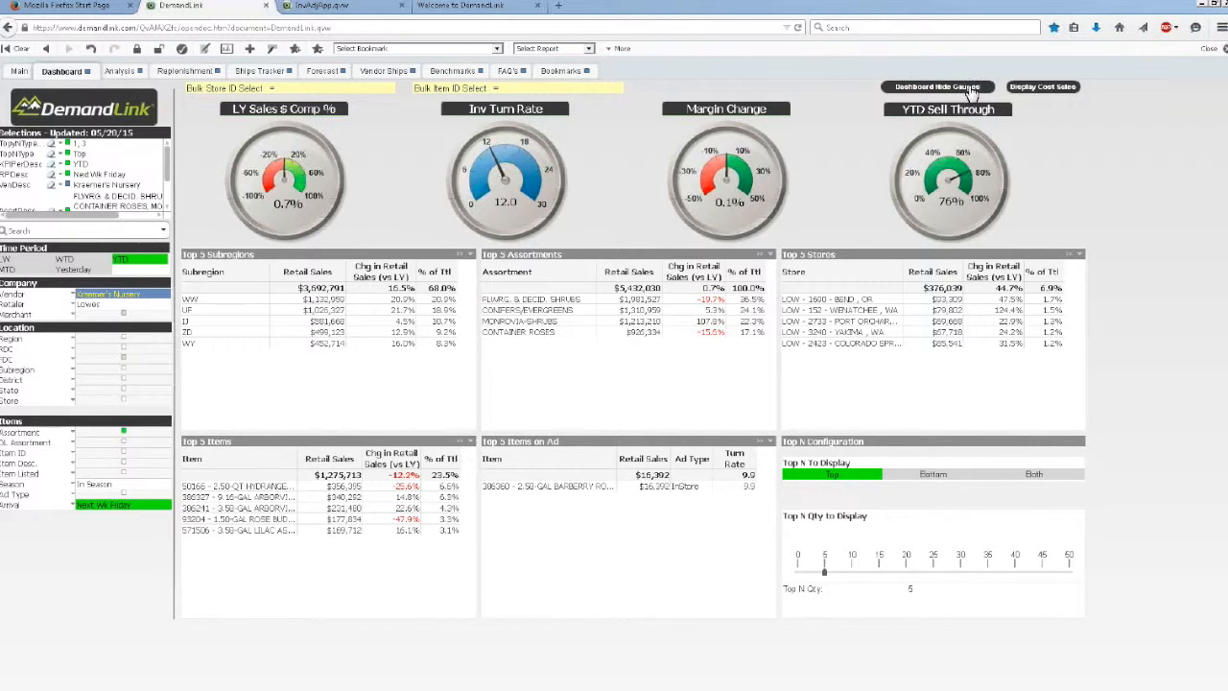
{"action": "left_click", "coordinate": [118, 71]}
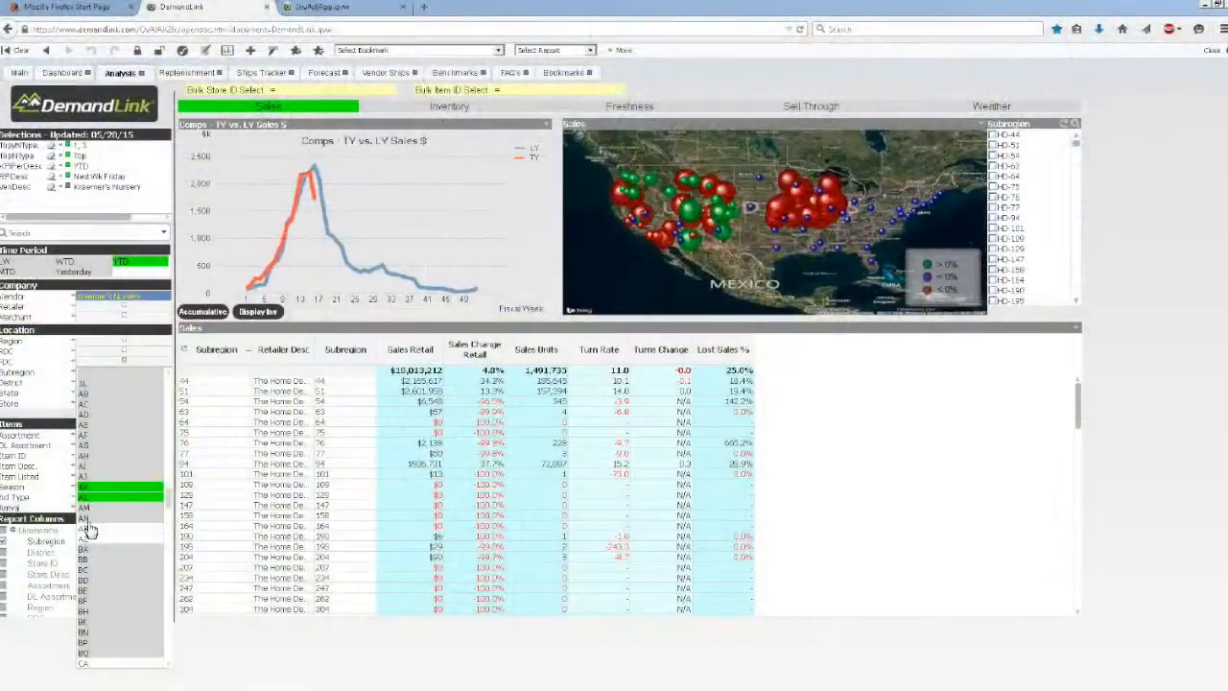
Filter sales to the AL, AR and AZ subregions, list stores individually and chart weekly sales
{"action": "left_click", "coordinate": [115, 529]}
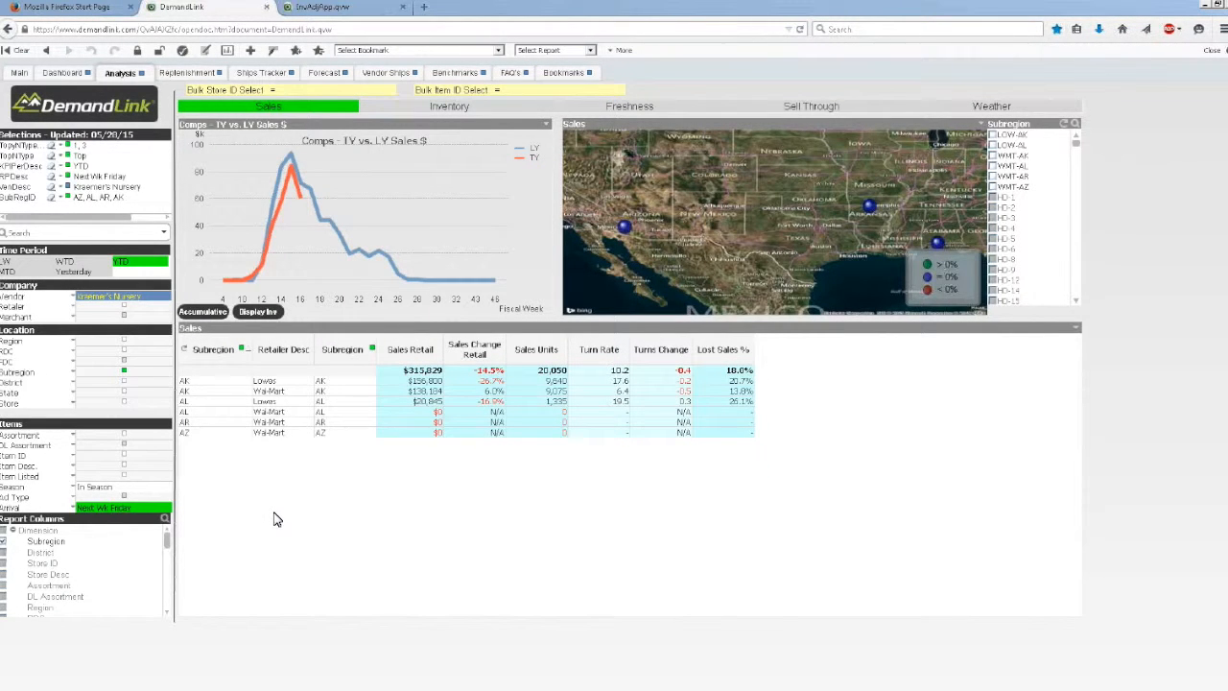
{"action": "left_click", "coordinate": [258, 310]}
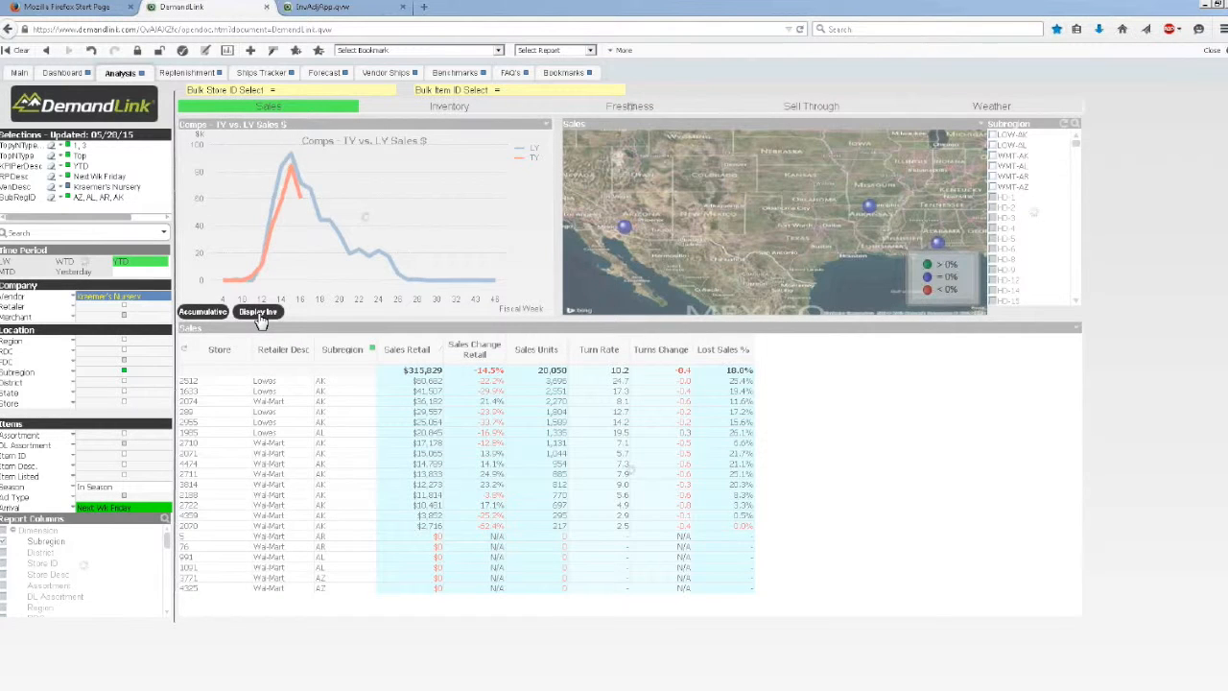
{"action": "left_click", "coordinate": [257, 311]}
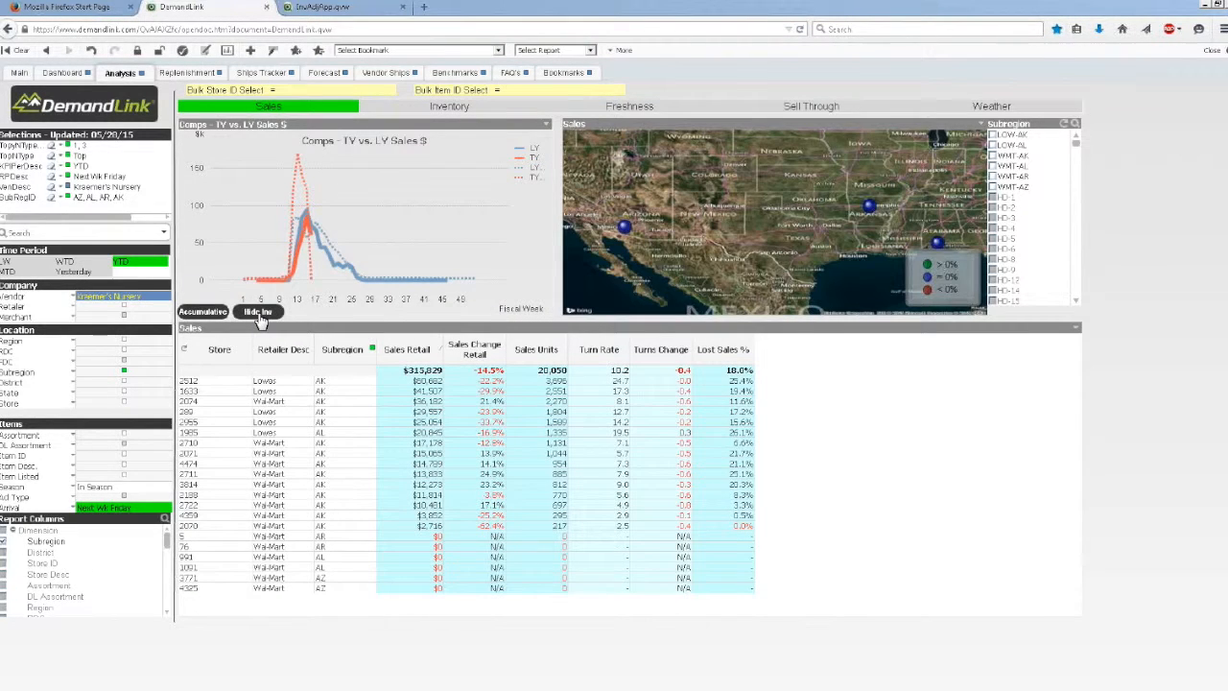
{"action": "mouse_move", "coordinate": [376, 276]}
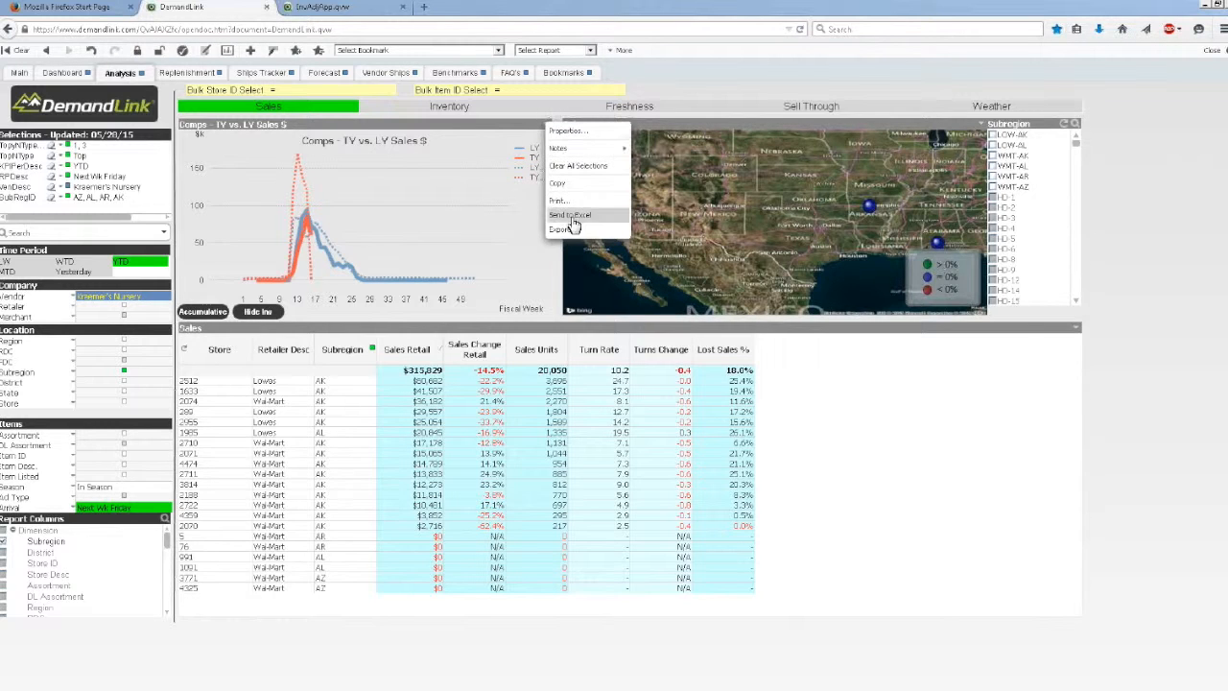
Send the store-level sales chart data to Excel
{"action": "left_click", "coordinate": [569, 215]}
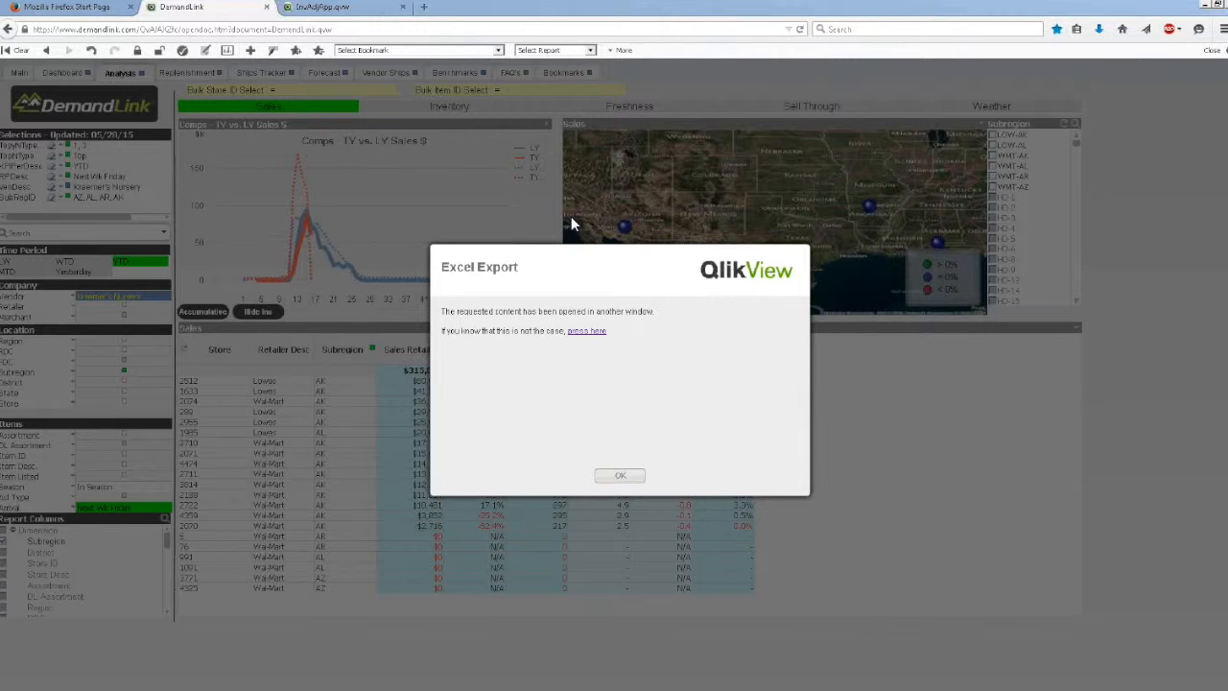
{"action": "mouse_move", "coordinate": [652, 248]}
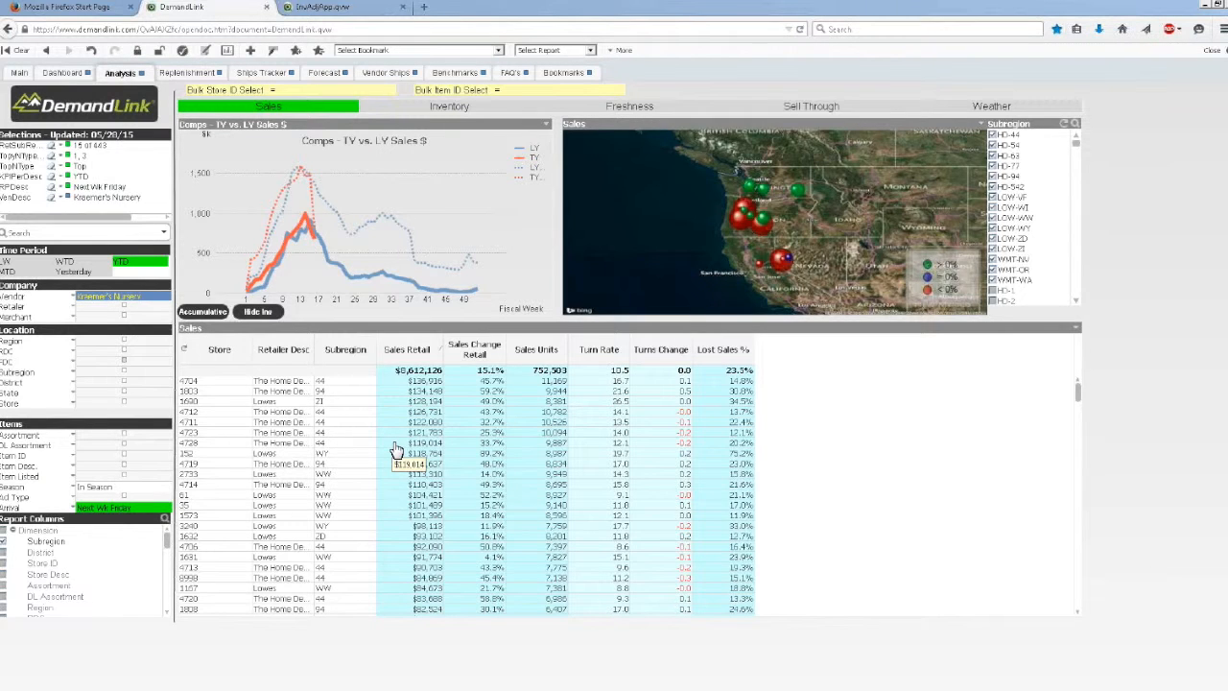
Compare store weather against sales, then view the weekly store sales forecast chart and table
{"action": "left_click", "coordinate": [990, 106]}
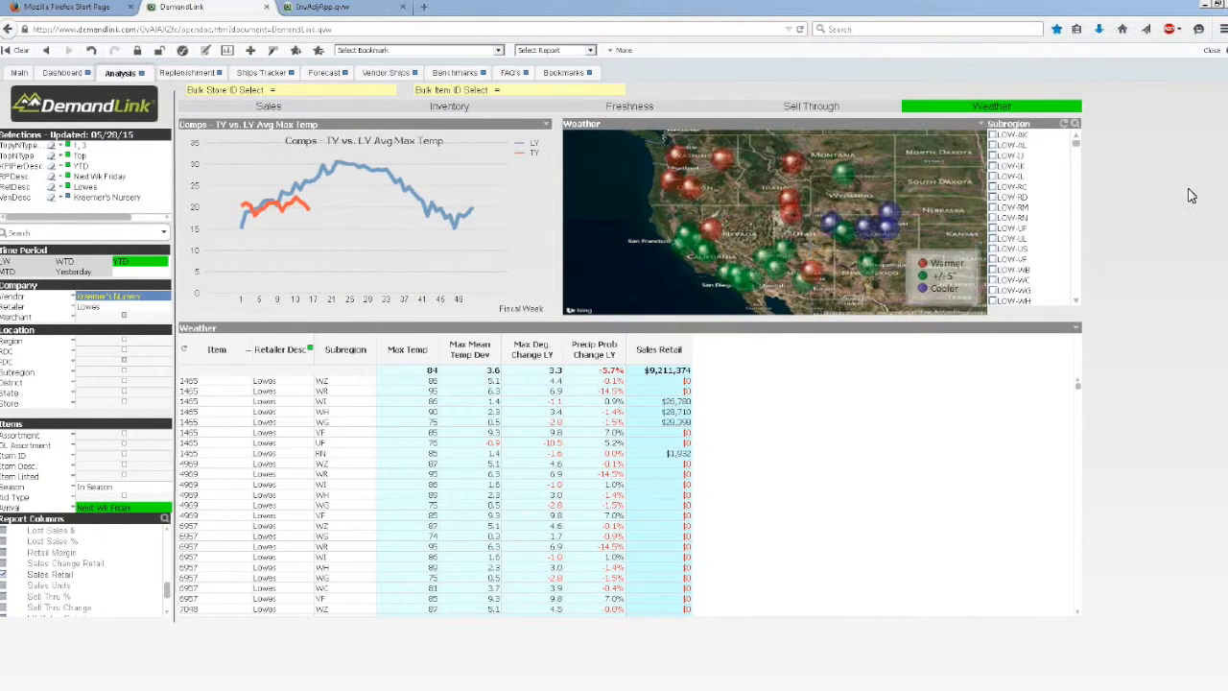
{"action": "left_click", "coordinate": [322, 72]}
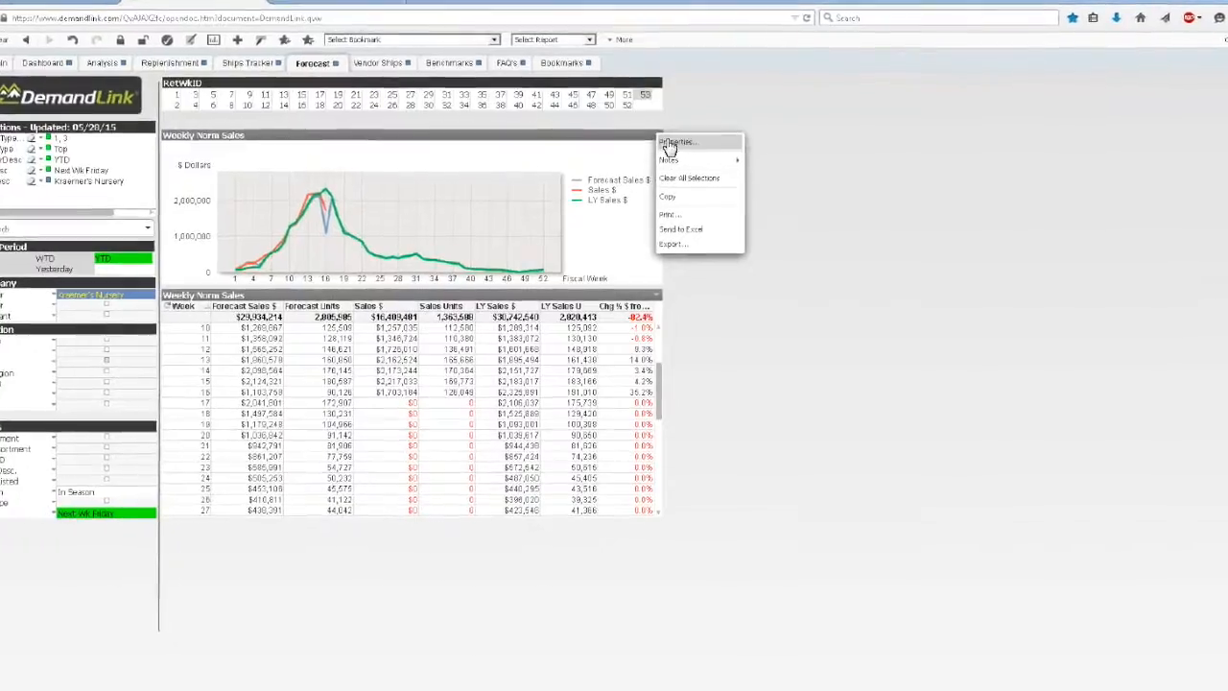
{"action": "left_click", "coordinate": [679, 230]}
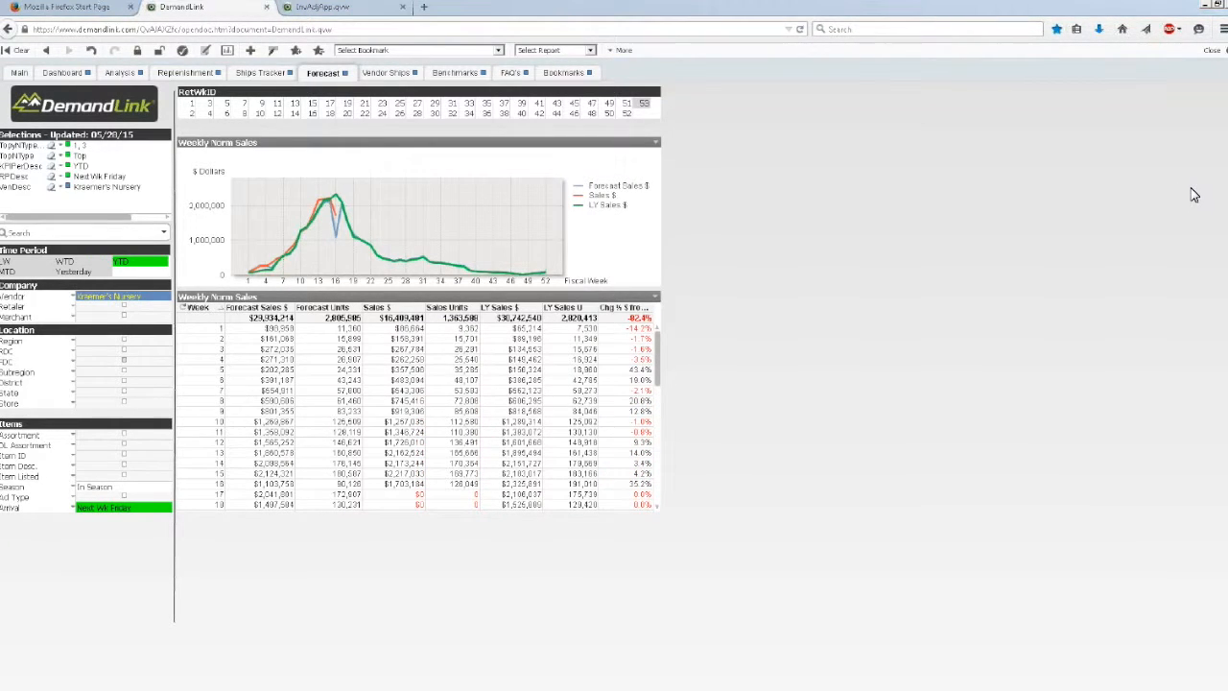
{"action": "left_click", "coordinate": [261, 73]}
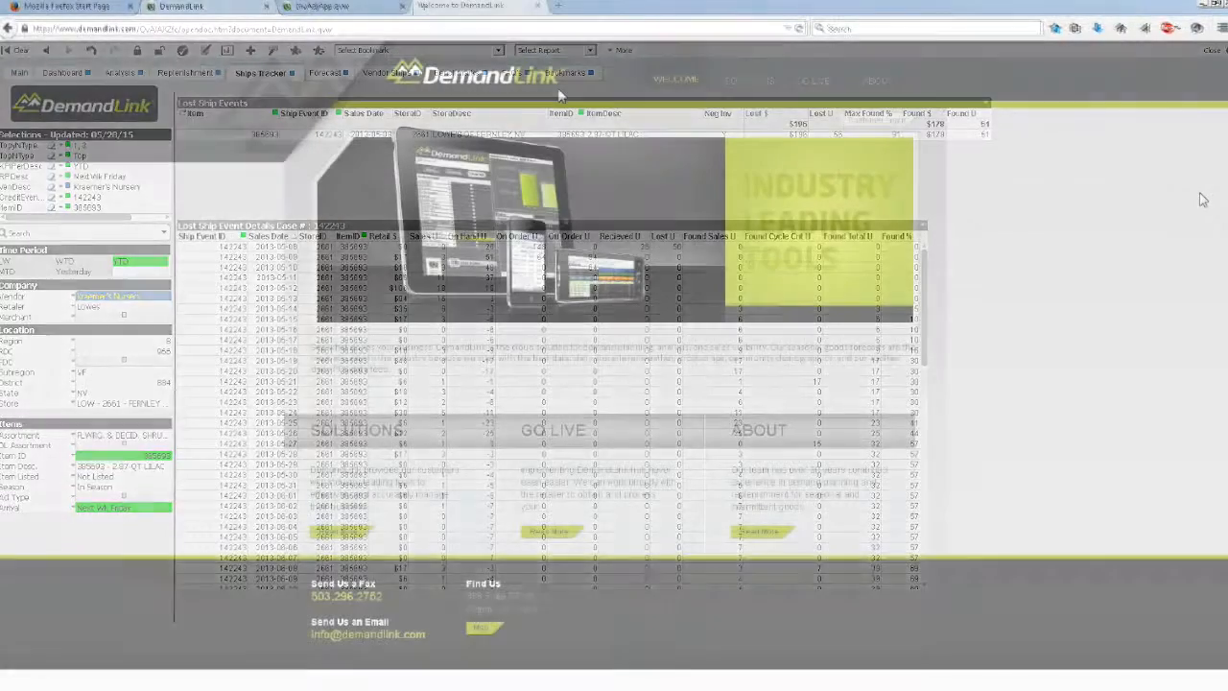
{"action": "left_click", "coordinate": [176, 8]}
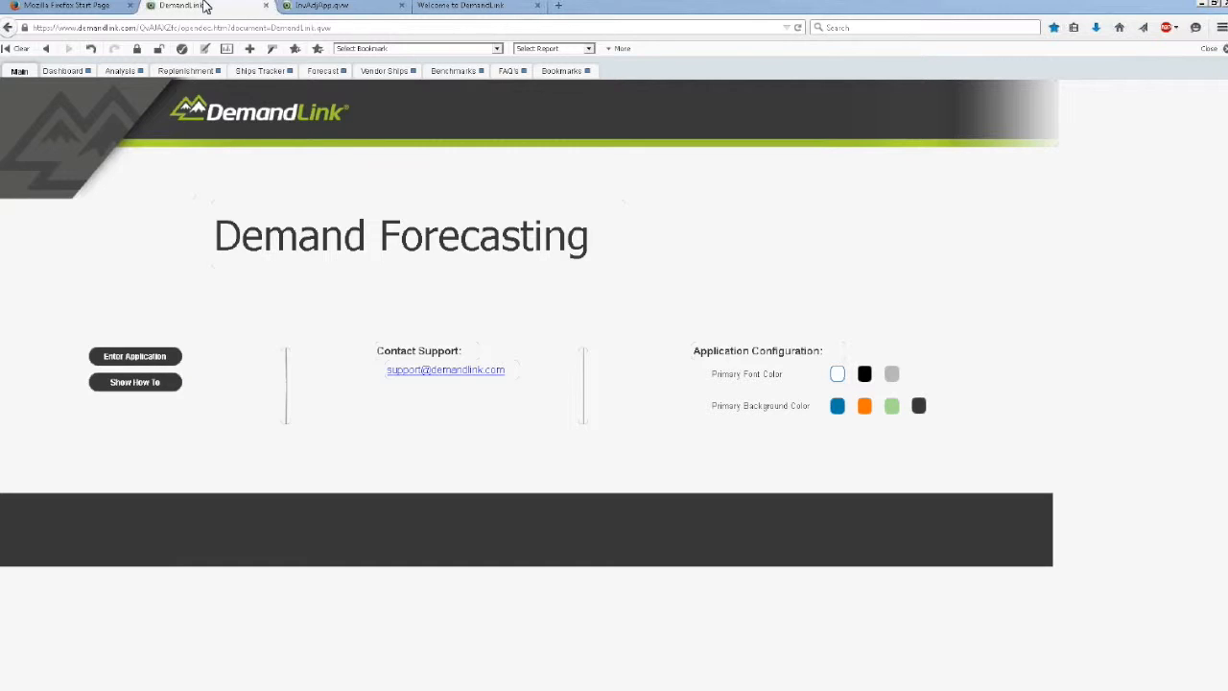
{"action": "mouse_move", "coordinate": [238, 138]}
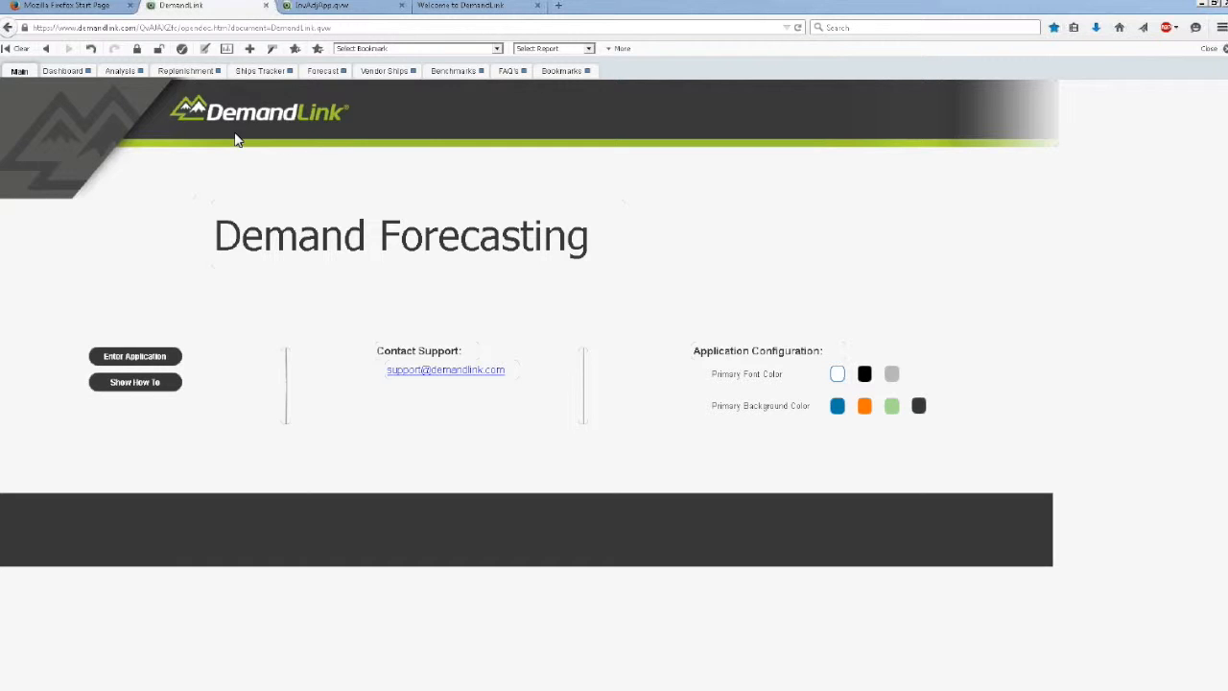
{"action": "left_click", "coordinate": [134, 355]}
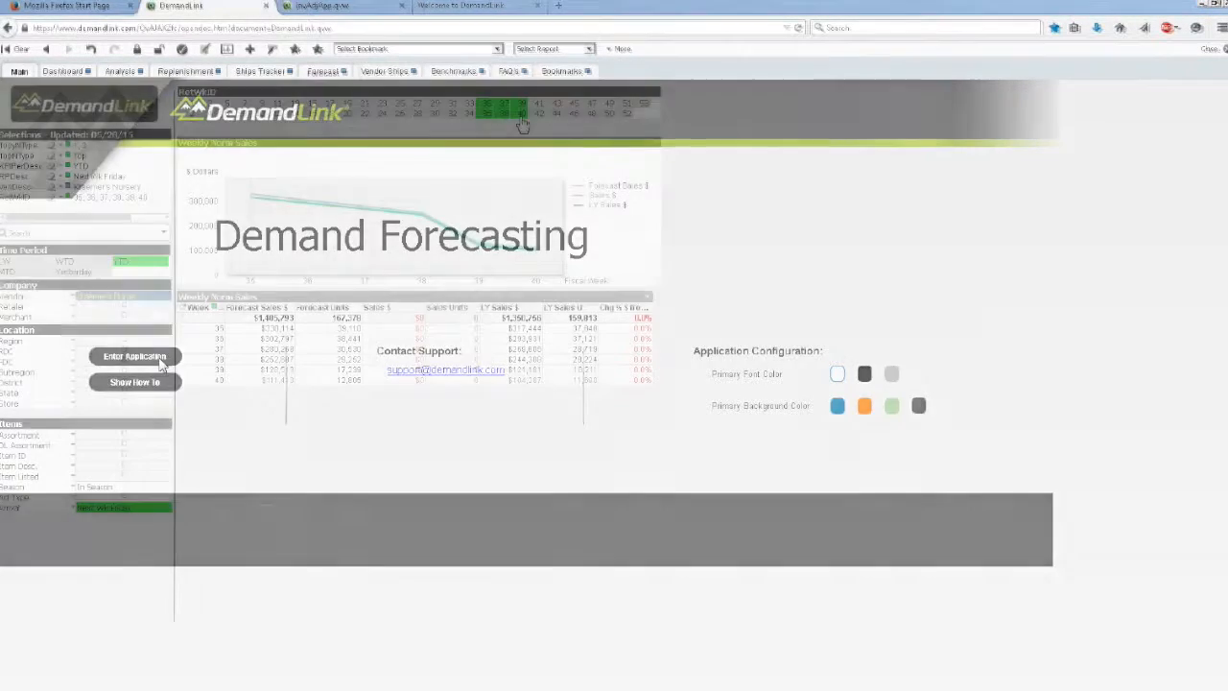
{"action": "left_click", "coordinate": [135, 355]}
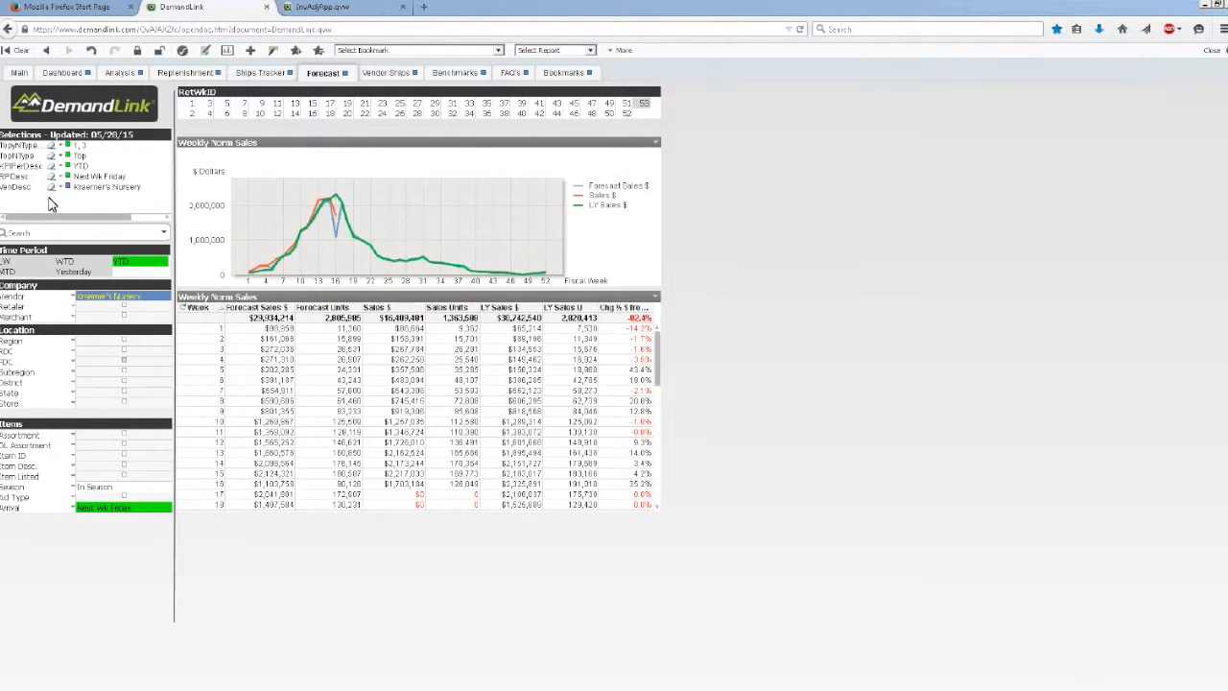
Show the Inventory Adjustment Dashboard with its # of Adjustments bubble chart
{"action": "left_click", "coordinate": [61, 71]}
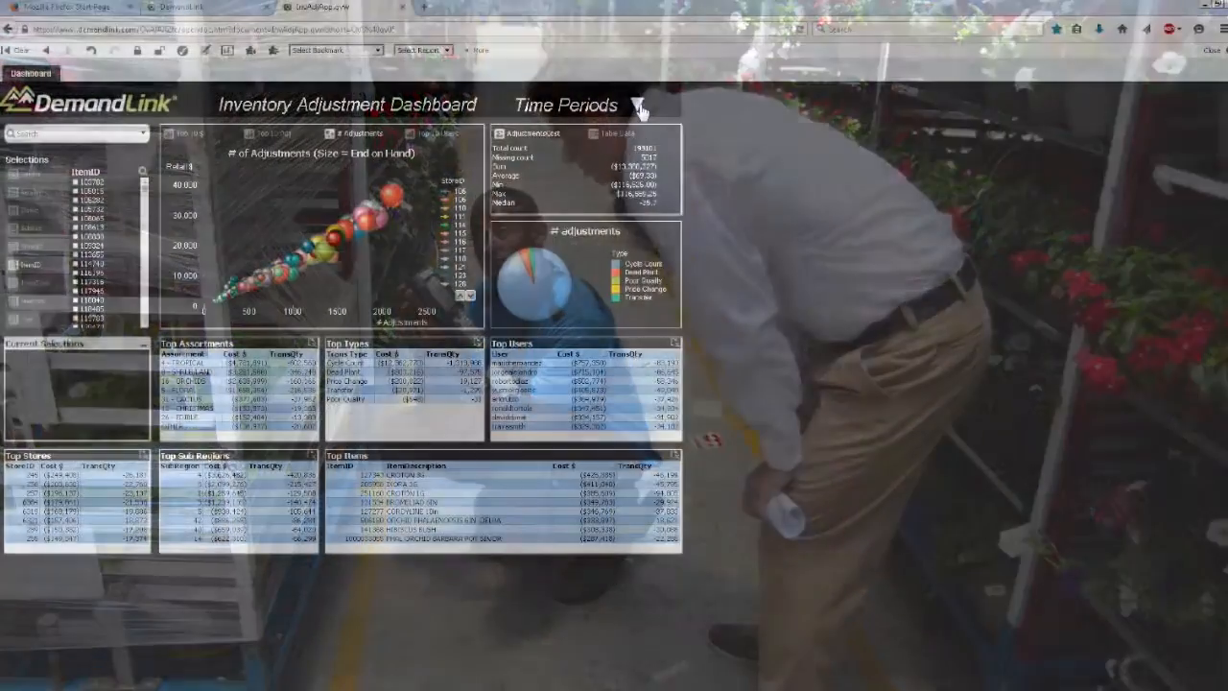
Review the time periods, then chart the Top 10 stores by adjustments and by adjustment cost in dollars
{"action": "left_click", "coordinate": [637, 104]}
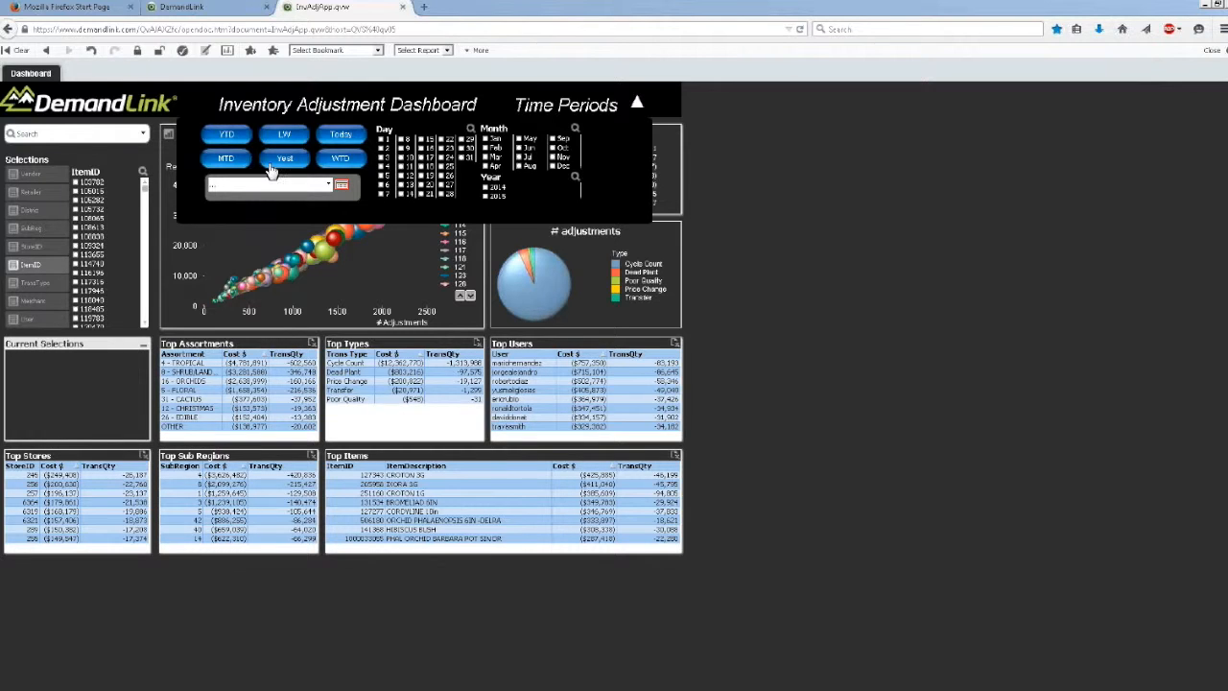
{"action": "left_click", "coordinate": [636, 104]}
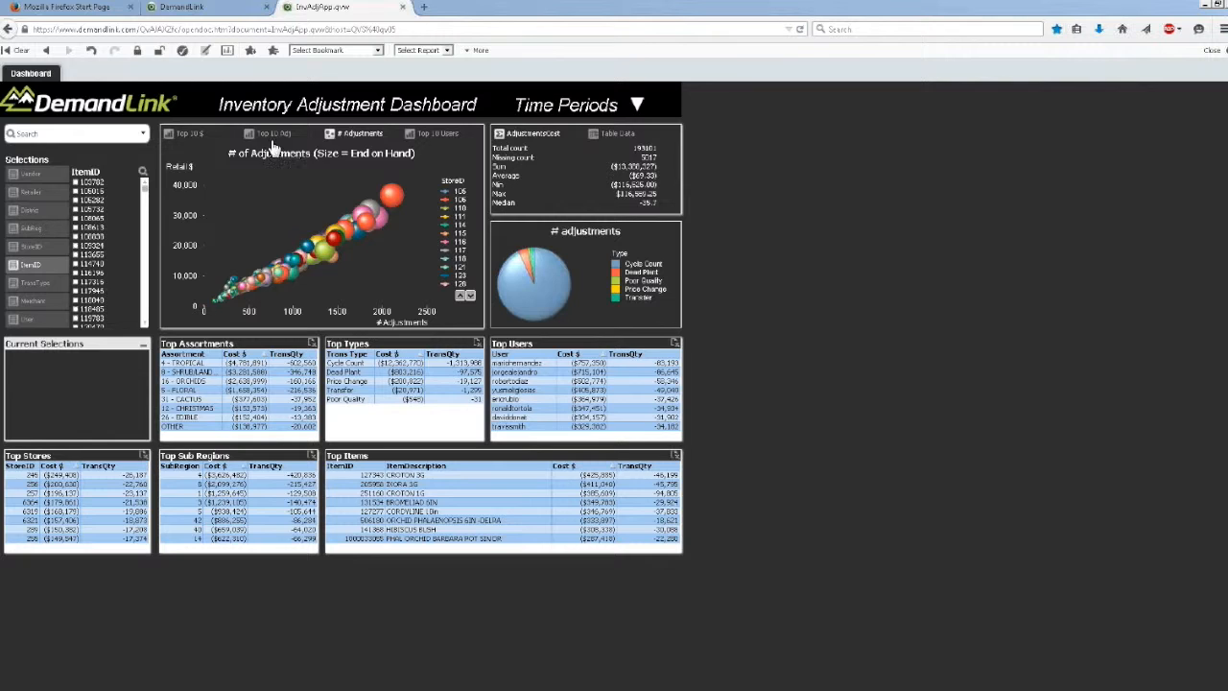
{"action": "left_click", "coordinate": [272, 135]}
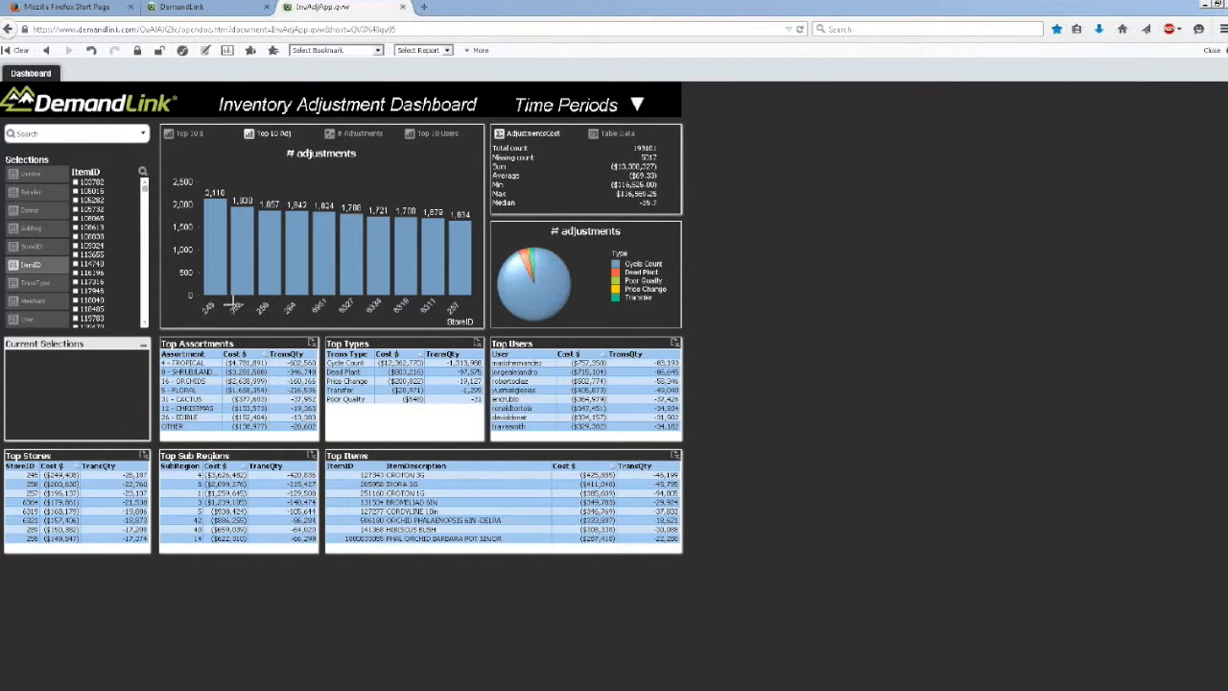
{"action": "mouse_move", "coordinate": [361, 307]}
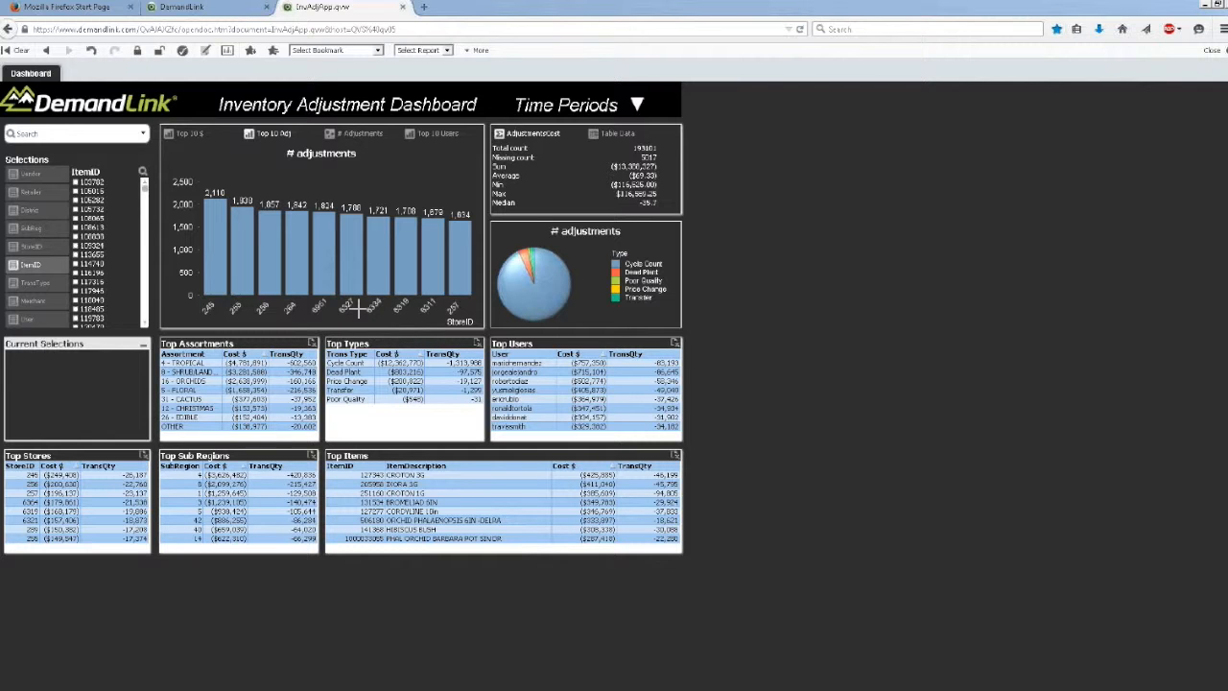
{"action": "left_click", "coordinate": [188, 134]}
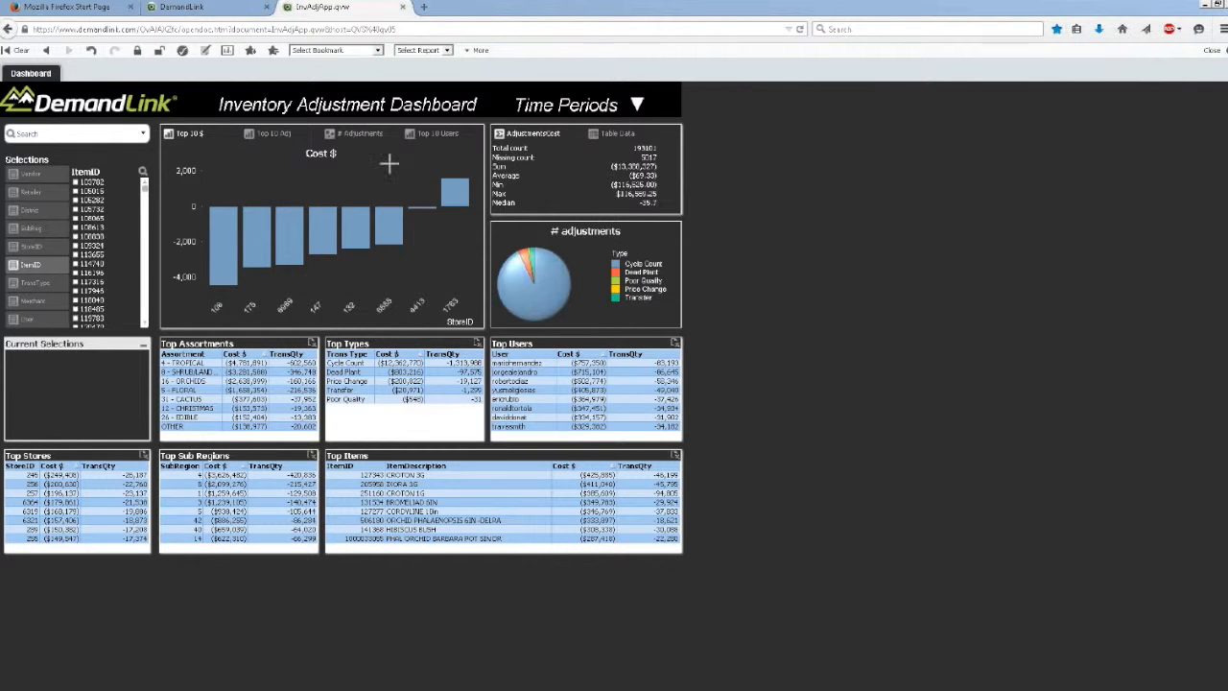